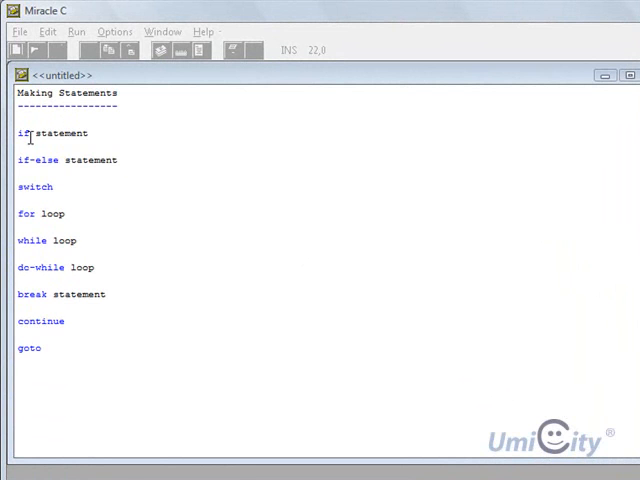
pyautogui.moveTo(60, 162)
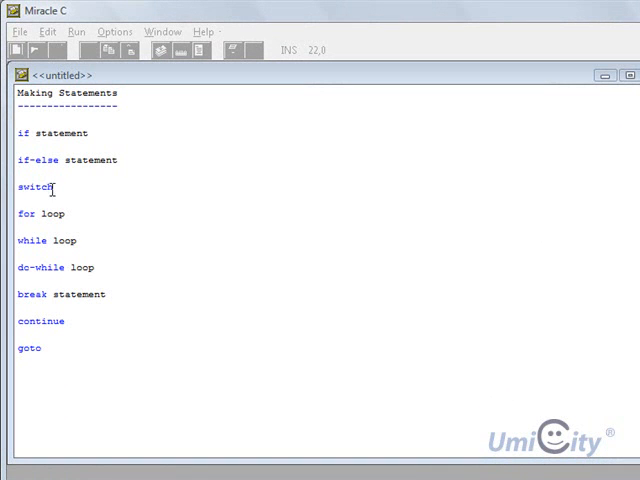
pyautogui.moveTo(42, 214)
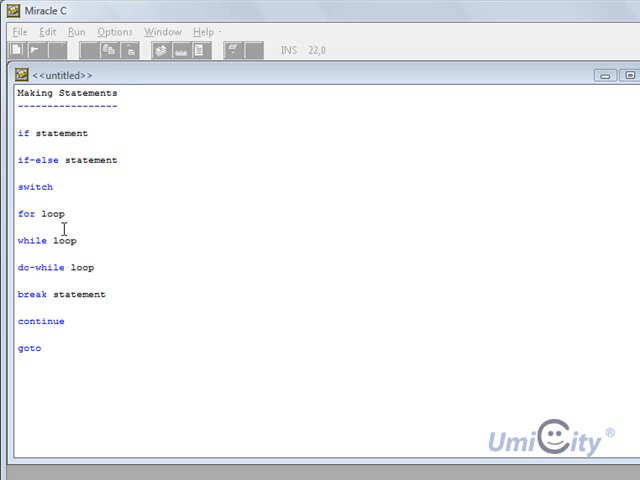
pyautogui.moveTo(37, 274)
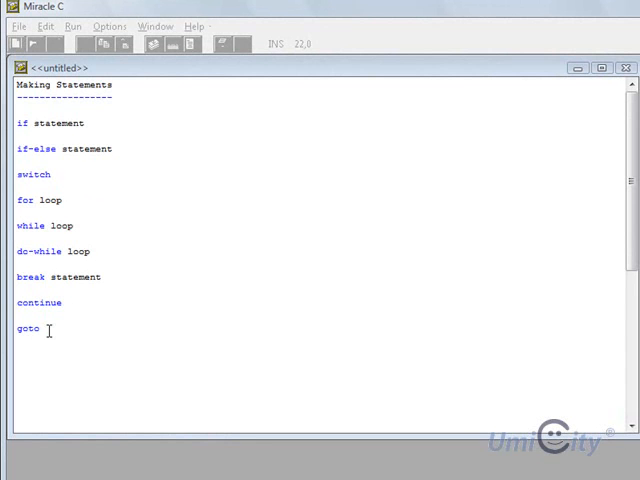
# Finish the last list entry so it reads 'goto statement'
pyautogui.write('statement')
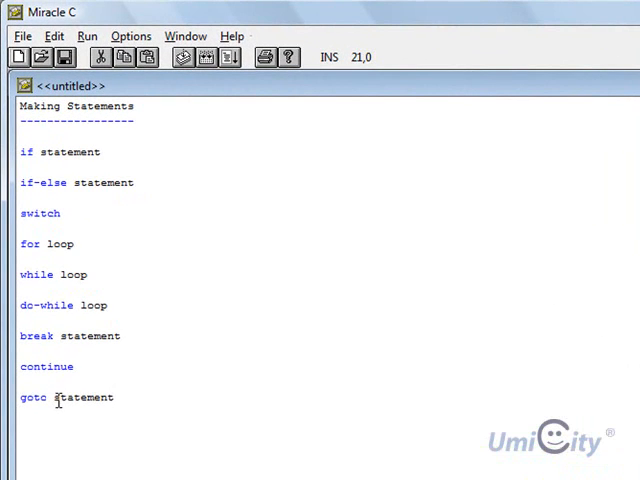
pyautogui.click(22, 152)
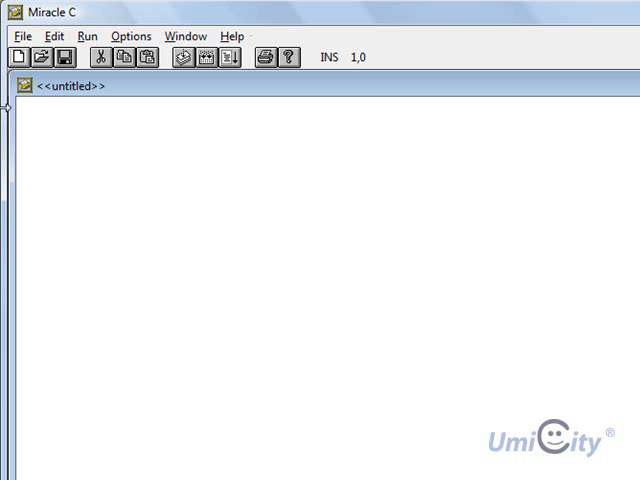
# Type #include <stdio.h>, main(), an opening brace and if (5>1), ending with a new line
pyautogui.write('#')
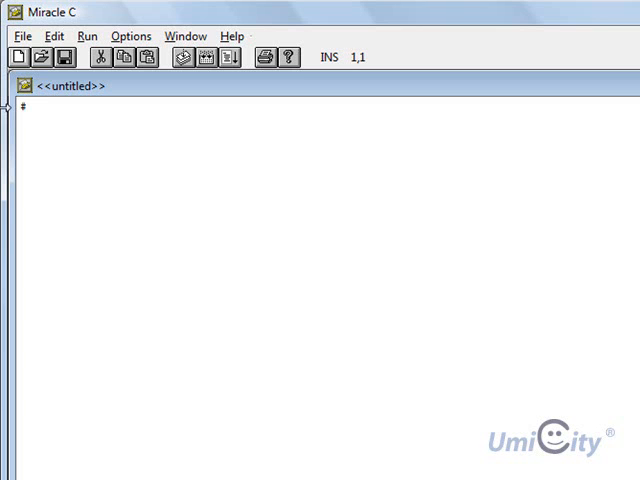
pyautogui.write('include')
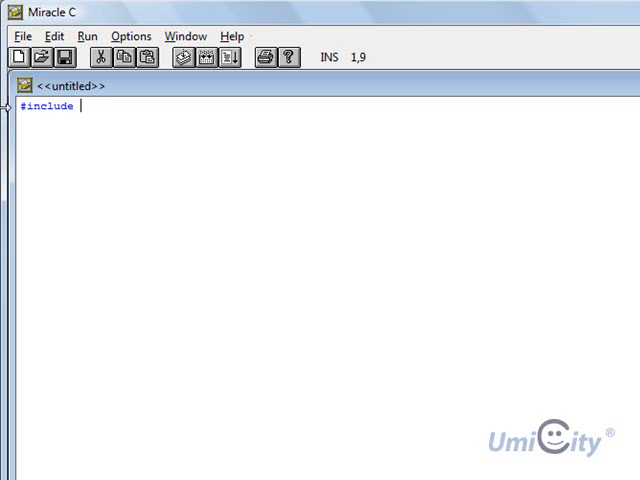
pyautogui.write('<stdio.h>')
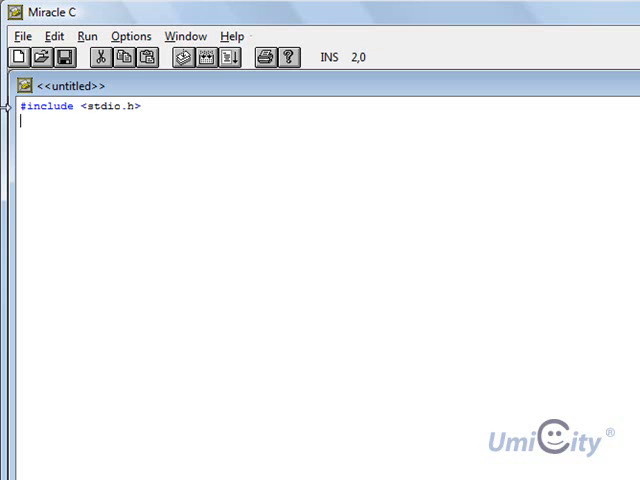
pyautogui.write('main()')
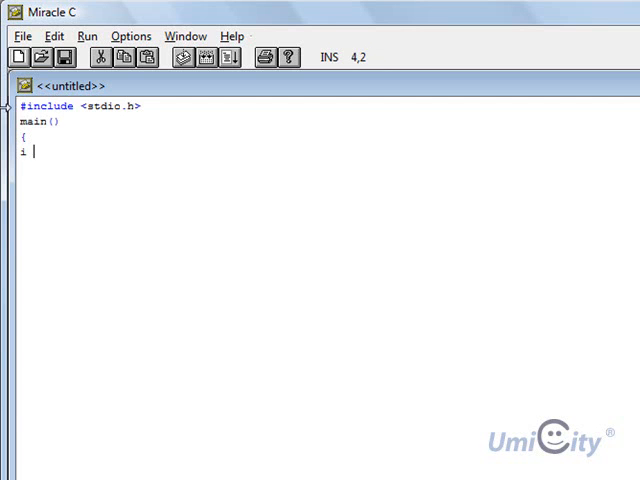
pyautogui.write('f (')
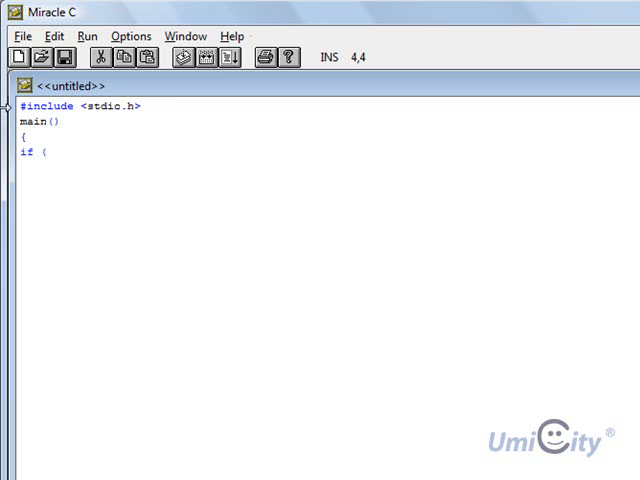
pyautogui.write('s')
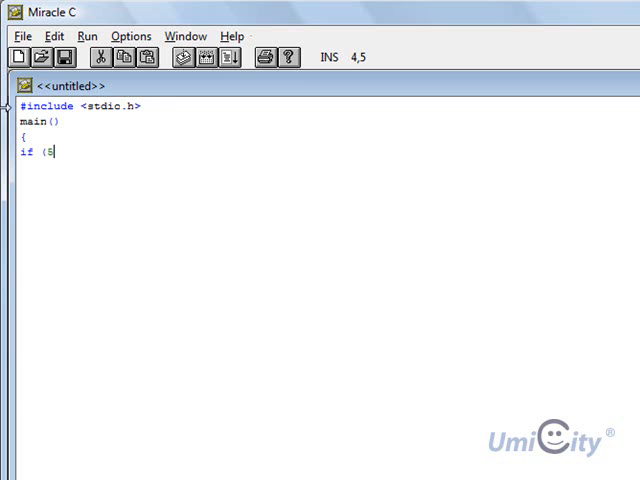
pyautogui.write('>1')
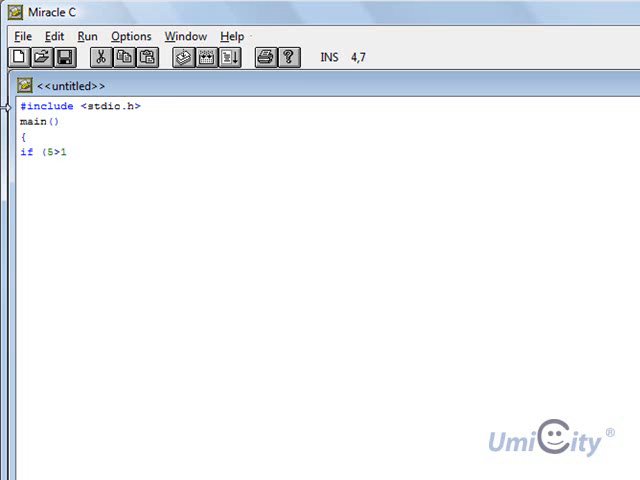
pyautogui.write(')')
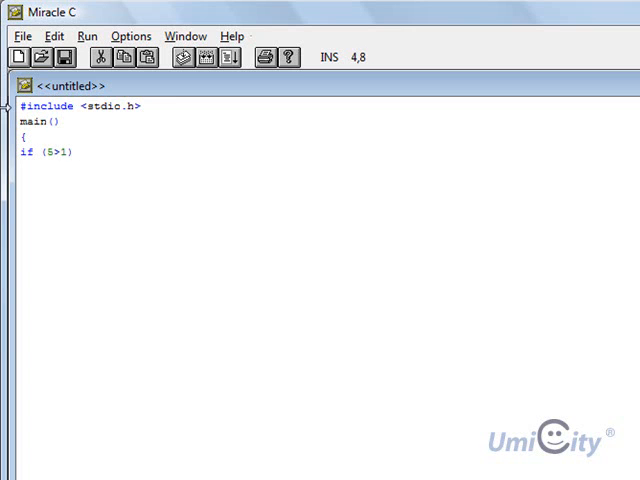
pyautogui.press('Return')
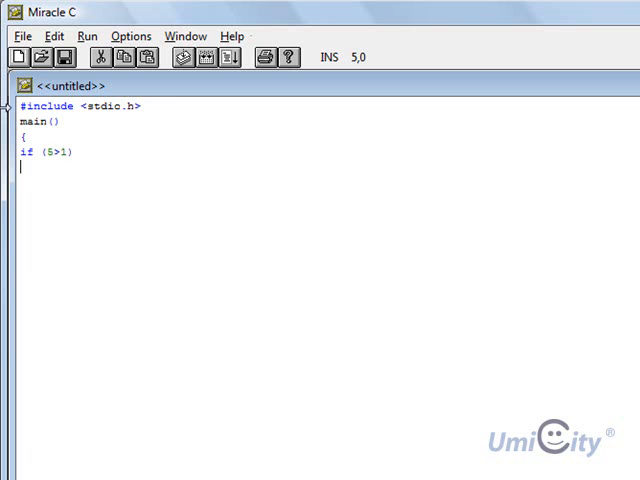
# Open the if block with a brace and add printf("Yes, 5 is greater than 1\n");
pyautogui.write('{')
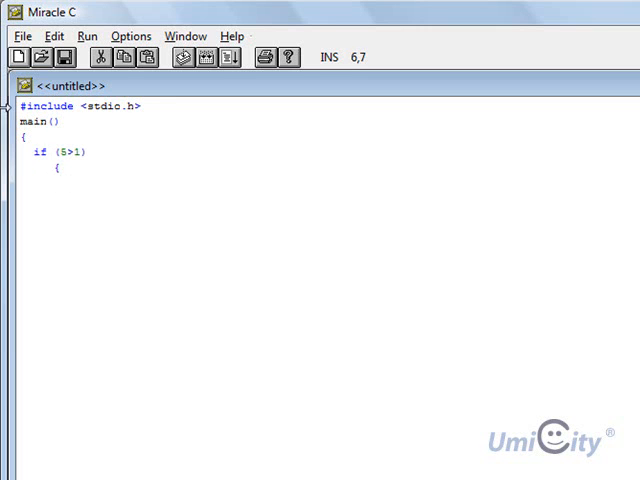
pyautogui.write('print')
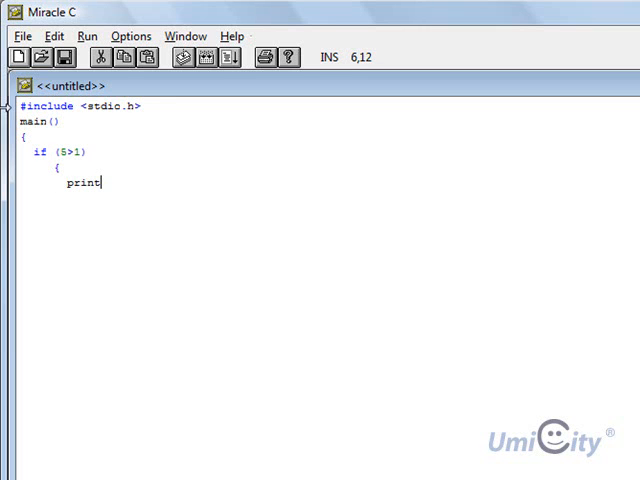
pyautogui.write('f(')
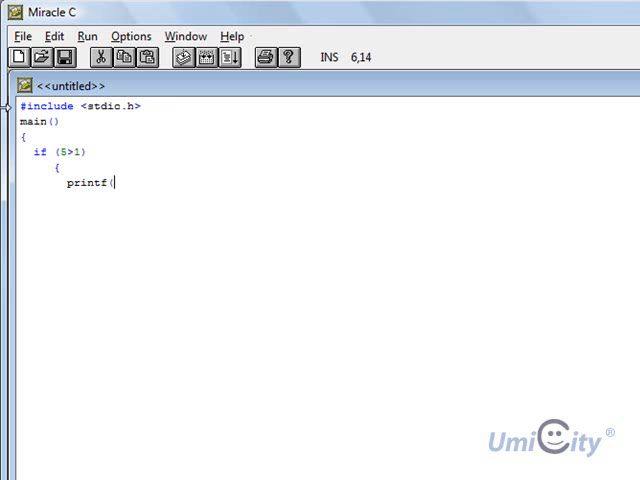
pyautogui.write('"Ye')
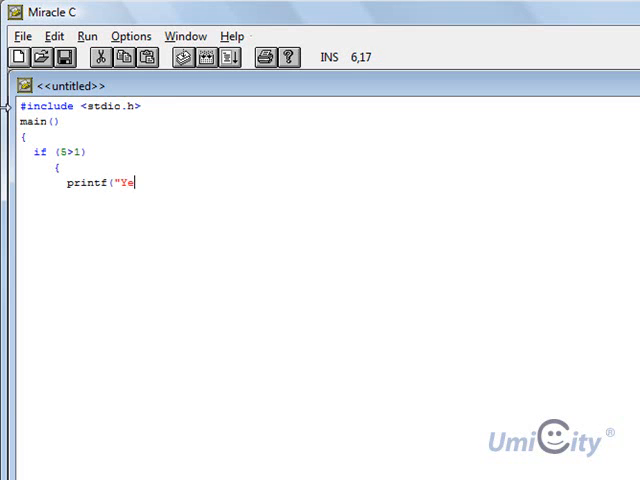
pyautogui.write('s,')
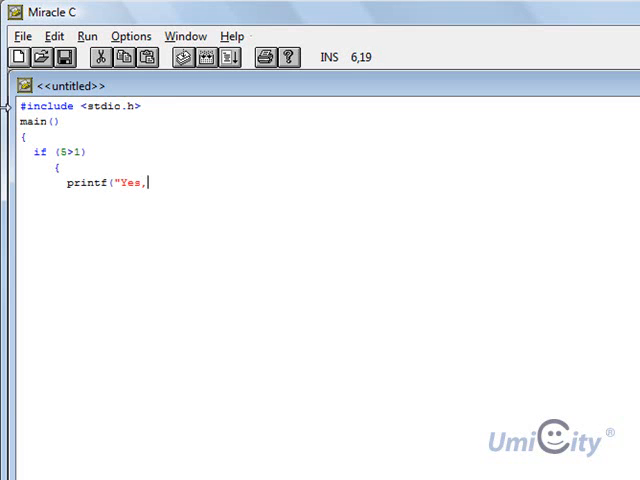
pyautogui.write('5 is great')
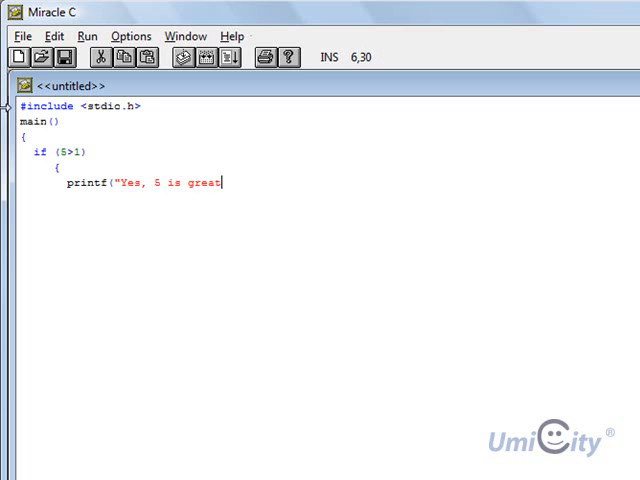
pyautogui.write('er than 1')
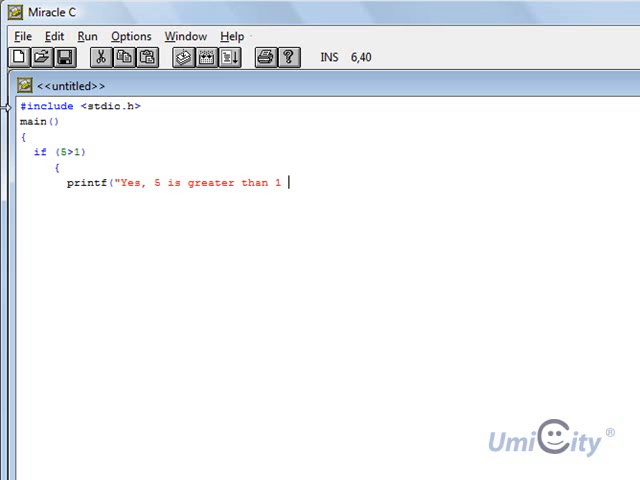
pyautogui.write('\\n')
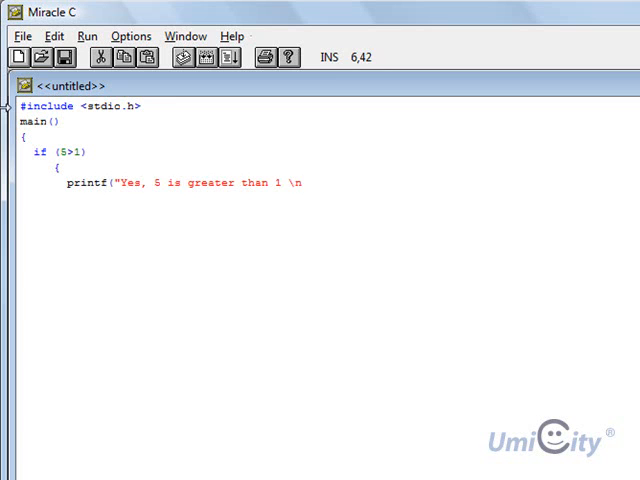
pyautogui.write(');')
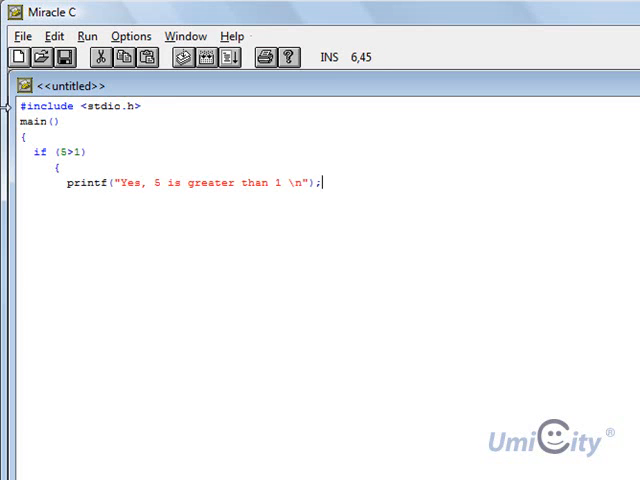
pyautogui.press('Return')
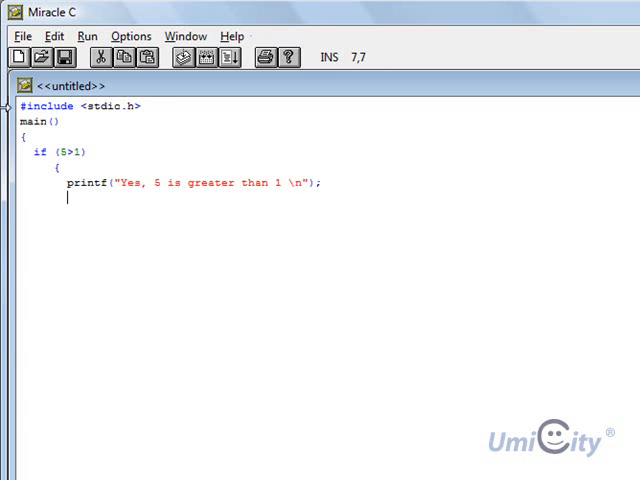
# Add a second printf line printing "Thanks for asking!"
pyautogui.write('print')
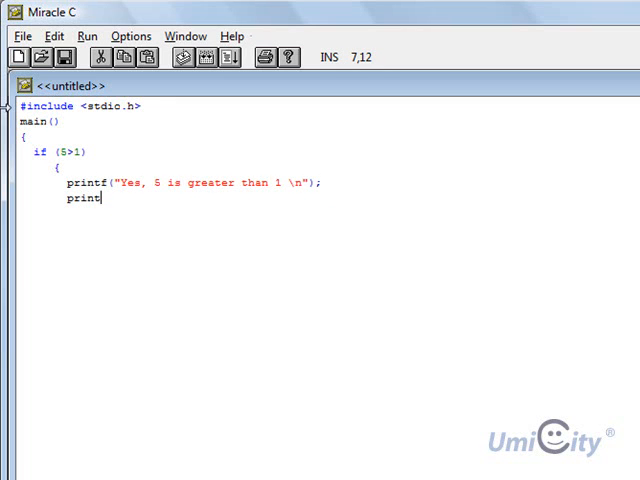
pyautogui.write('f')
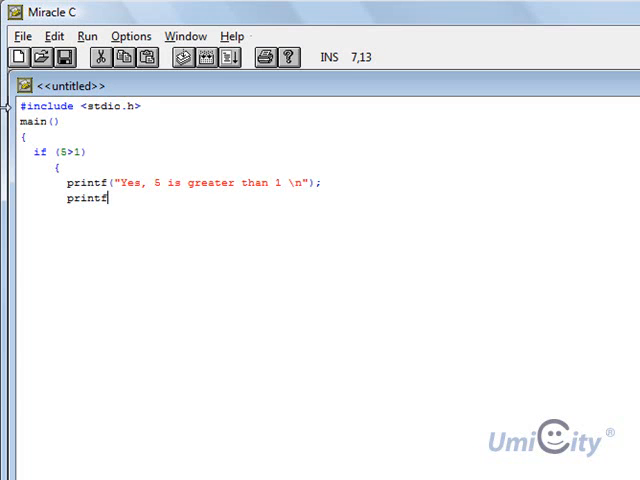
pyautogui.write('(')
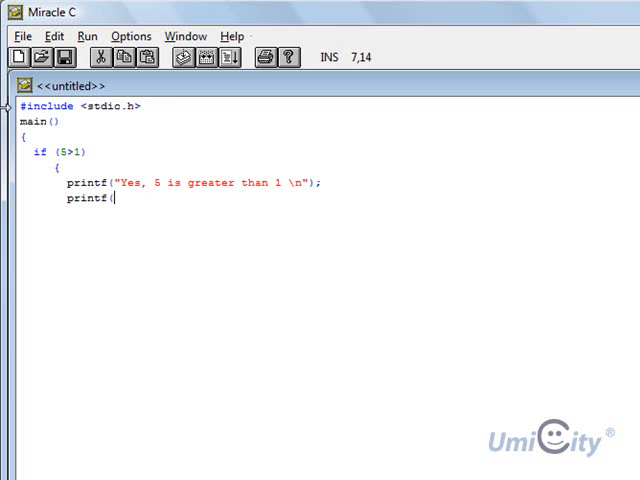
pyautogui.write('"')
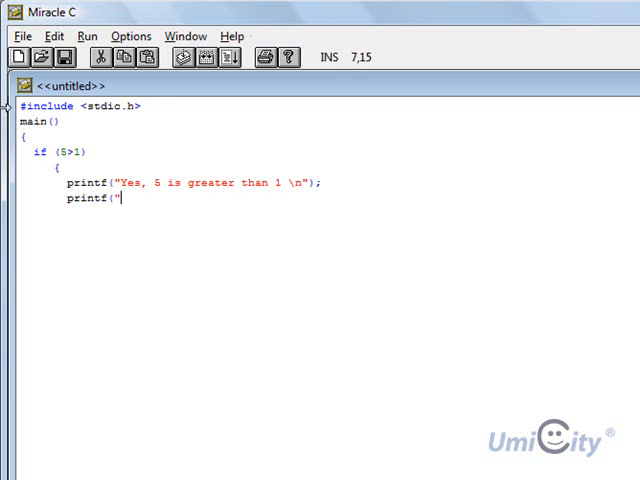
pyautogui.write('Thanks for as')
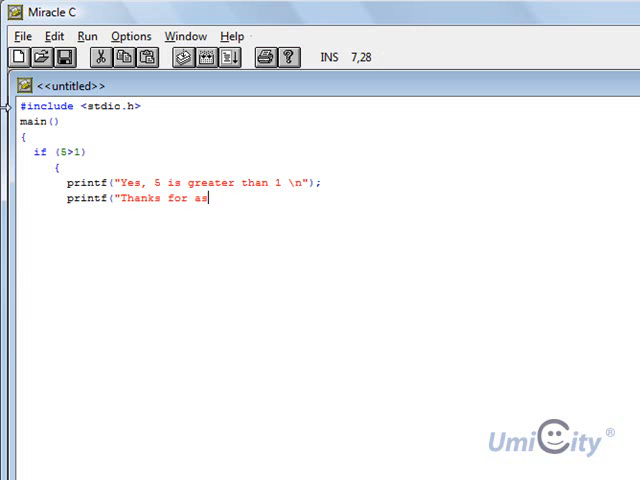
pyautogui.write('king')
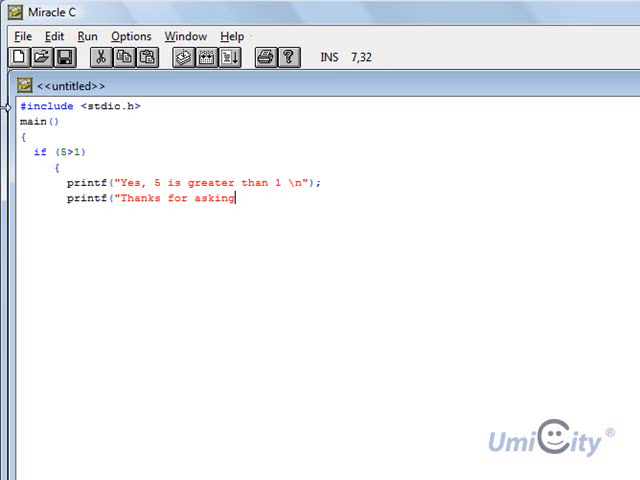
pyautogui.write('! \\n')
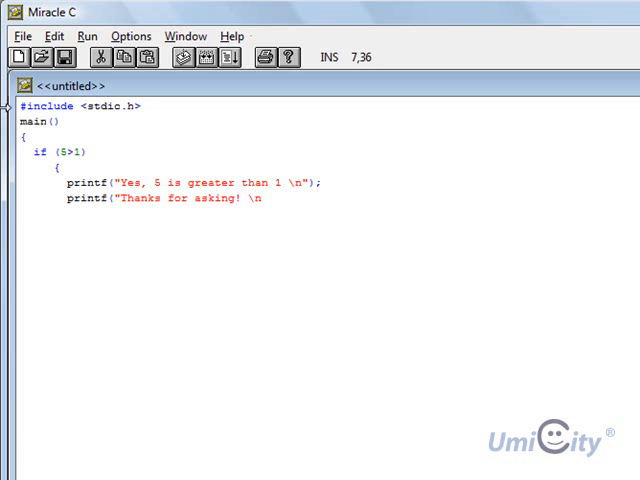
pyautogui.write('");')
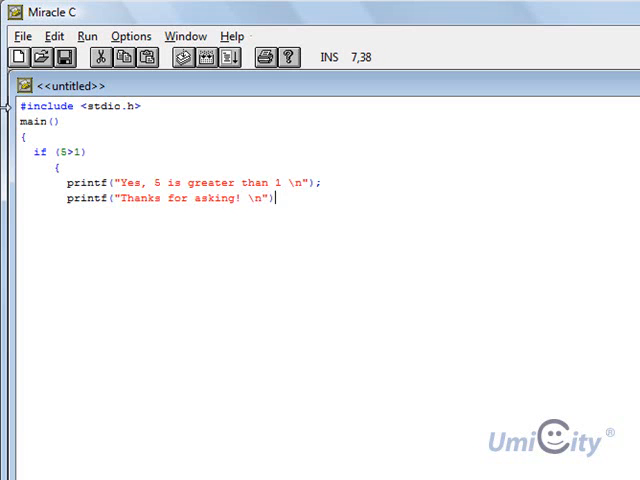
pyautogui.write(';')
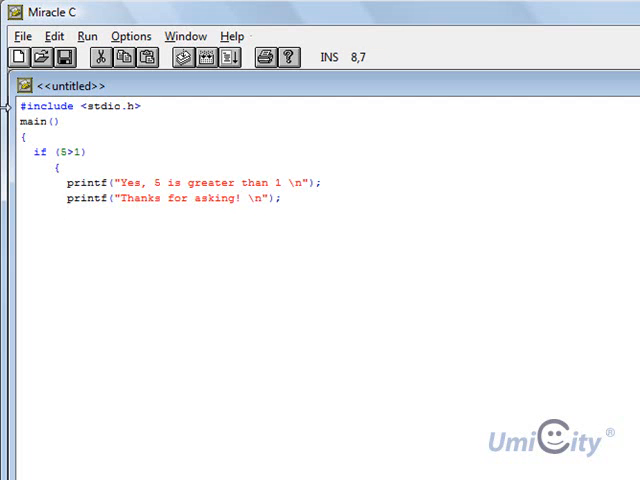
# Close the if block and main with braces, leaving a blank line after the if block
pyautogui.write('}')
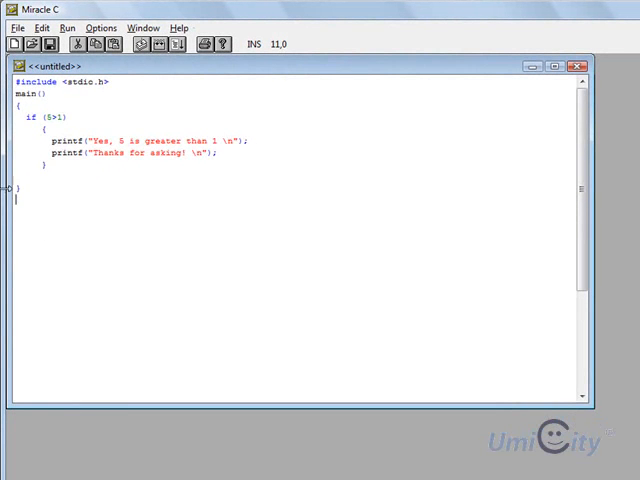
pyautogui.click(58, 117)
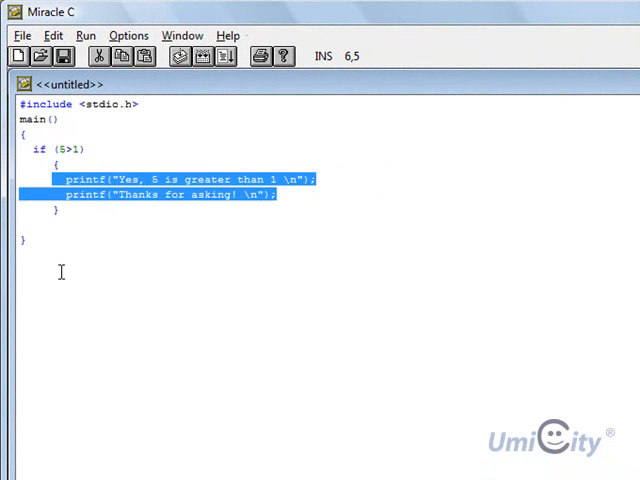
pyautogui.click(298, 151)
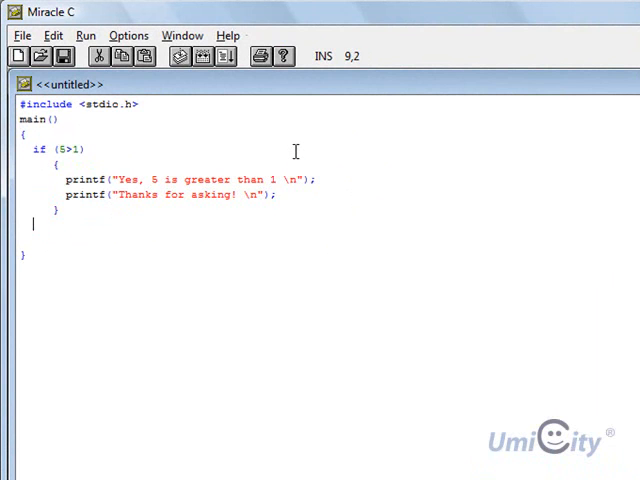
# Start a second if block with the condition if (1>5)
pyautogui.write('if')
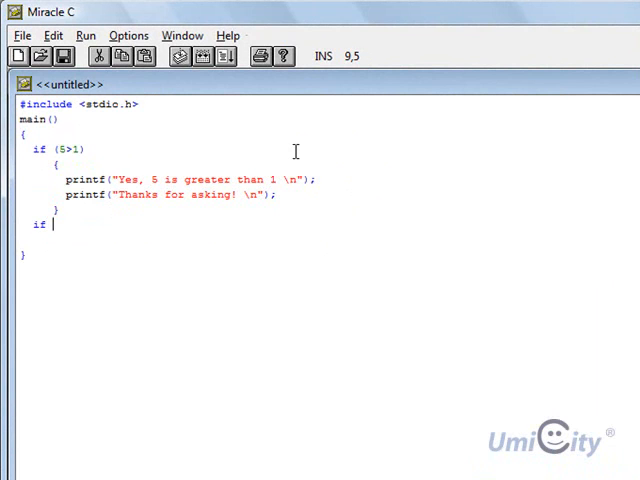
pyautogui.write('(')
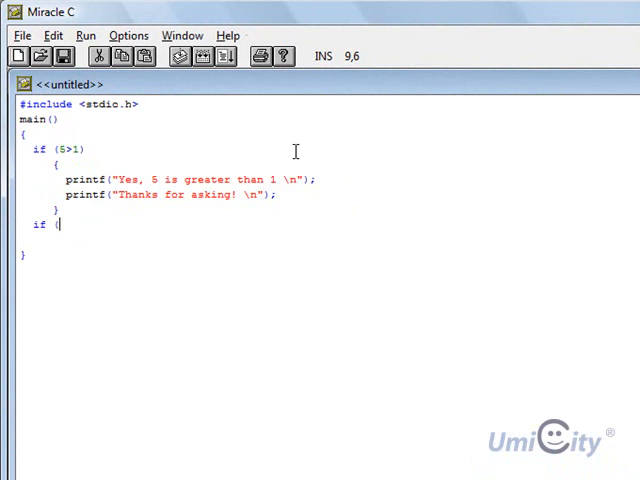
pyautogui.write('1')
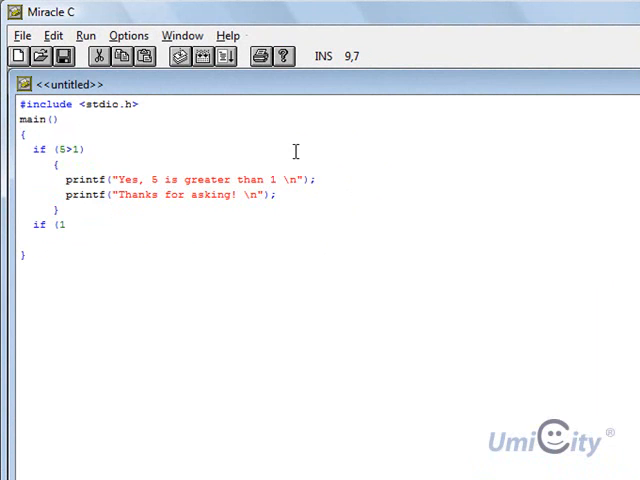
pyautogui.write('>5')
pyautogui.write('{')
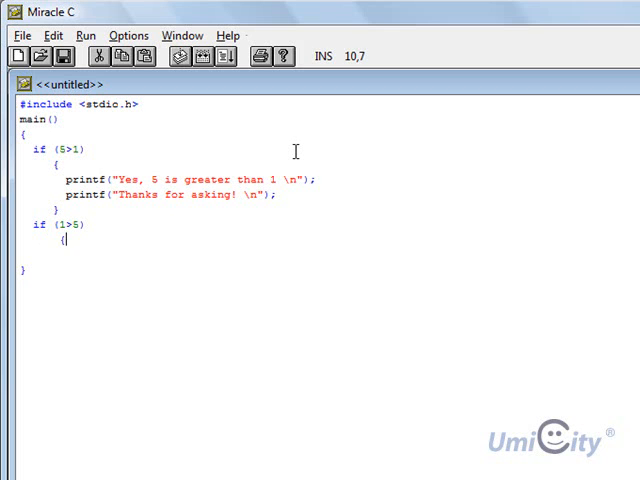
# Add printf("Yes, 1 is greater than 5"); inside the second block, fixing a typo
pyautogui.write('pr')
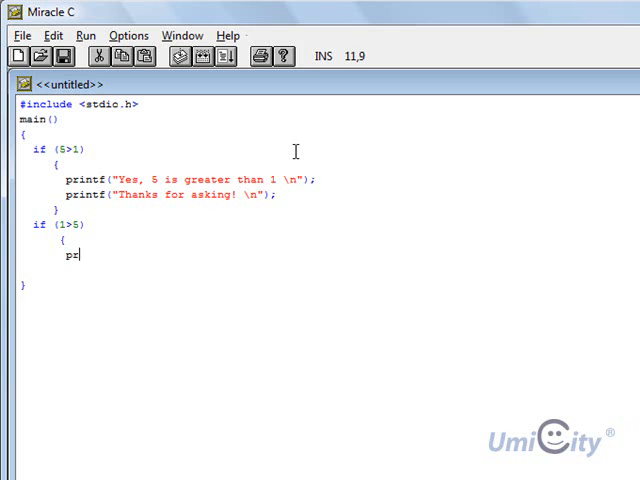
pyautogui.write('int')
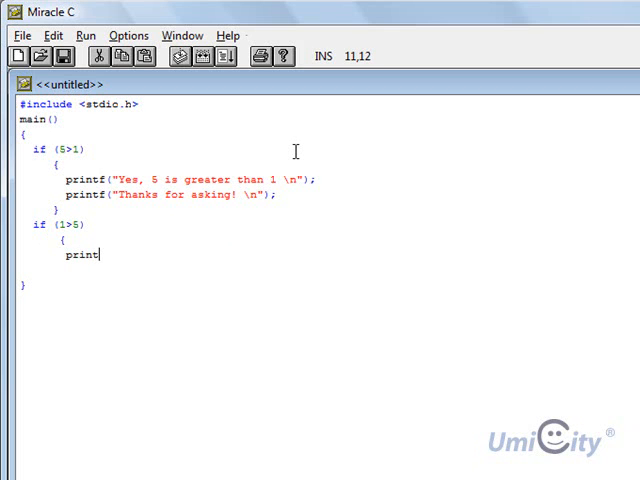
pyautogui.write('f(')
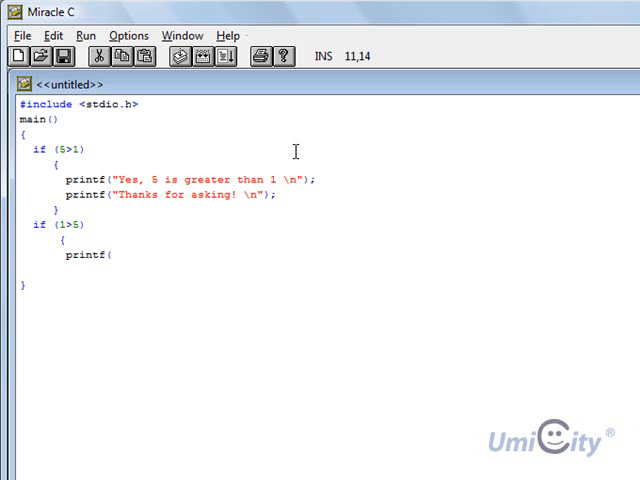
pyautogui.write('"1')
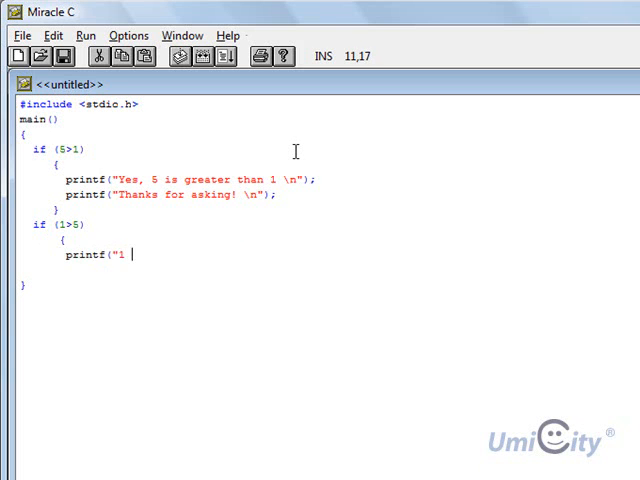
pyautogui.press('backspace')
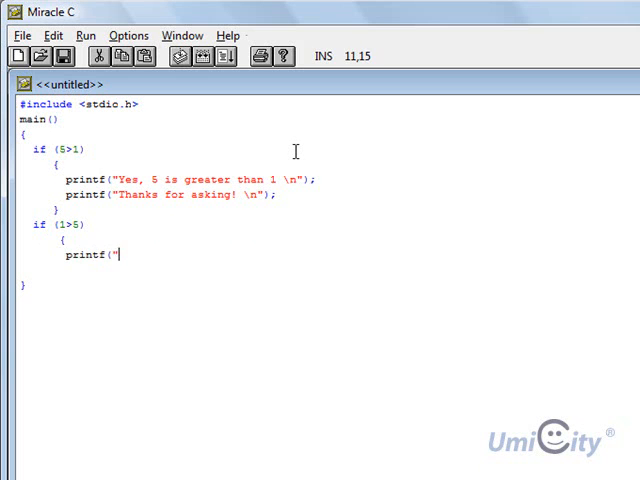
pyautogui.write('Yes, 1 is')
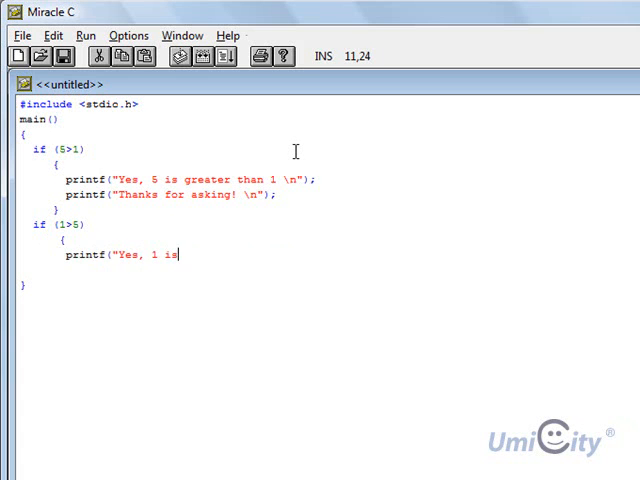
pyautogui.write('greater t')
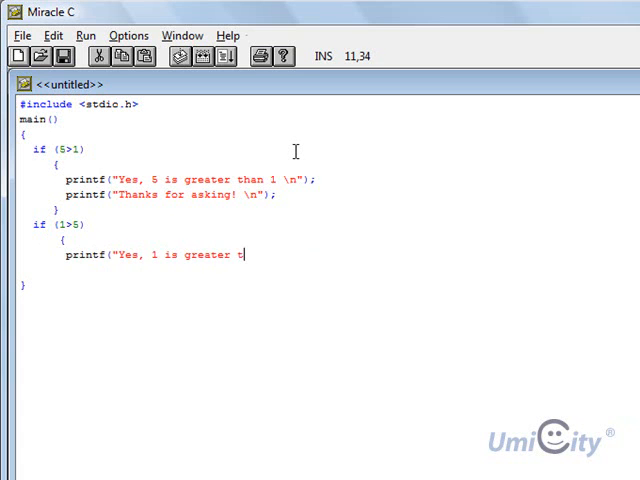
pyautogui.write('han')
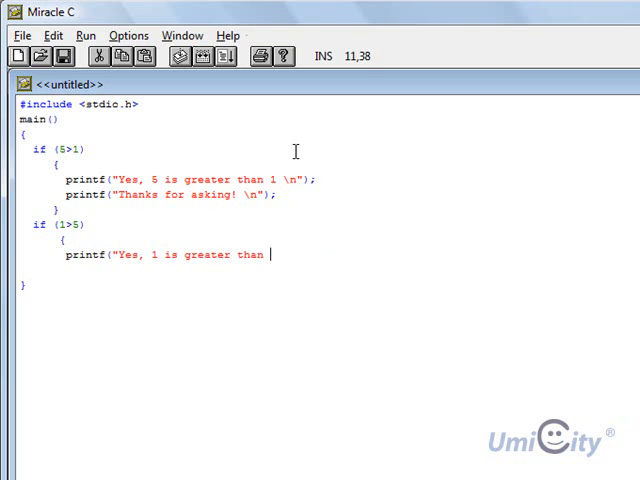
pyautogui.write('5 \\n"')
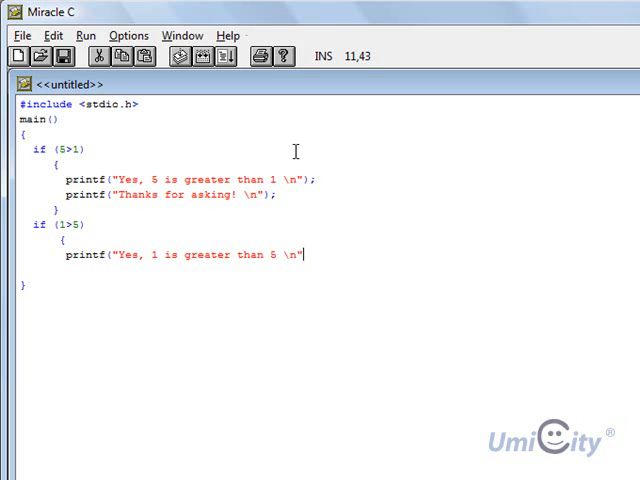
pyautogui.write(');')
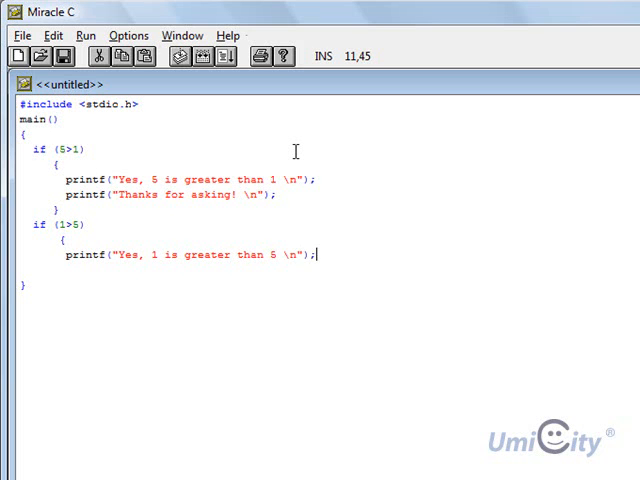
pyautogui.press('Return')
pyautogui.write('}')
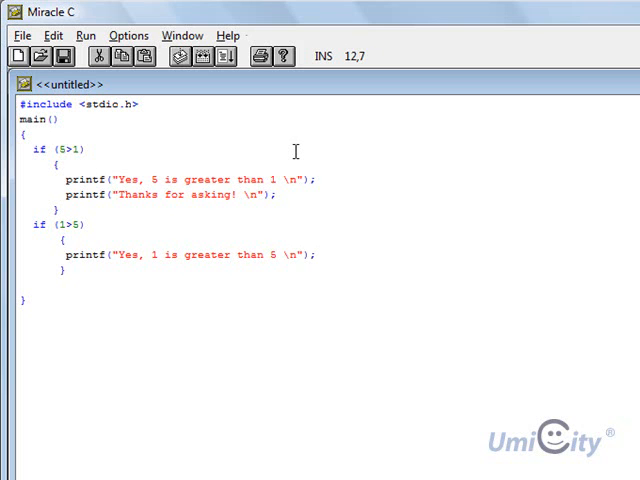
pyautogui.click(58, 179)
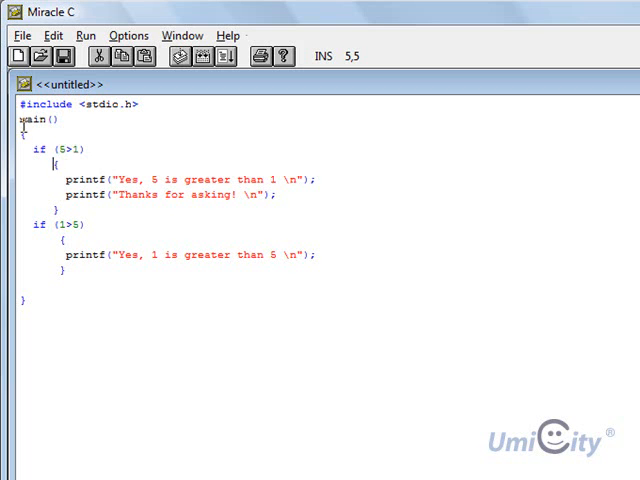
pyautogui.doubleClick(20, 120)
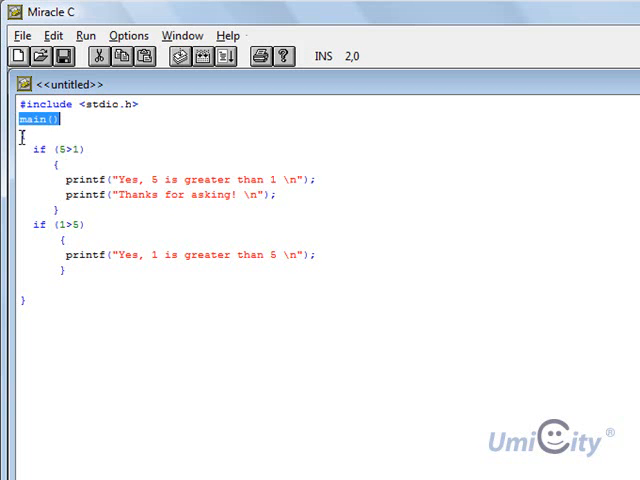
pyautogui.click(25, 133)
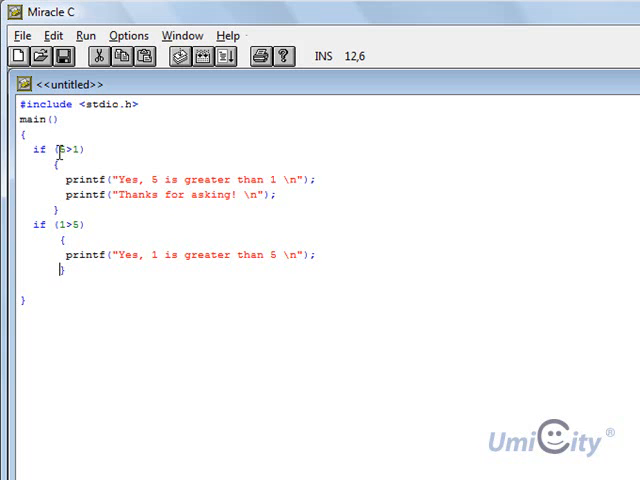
pyautogui.moveTo(180, 283)
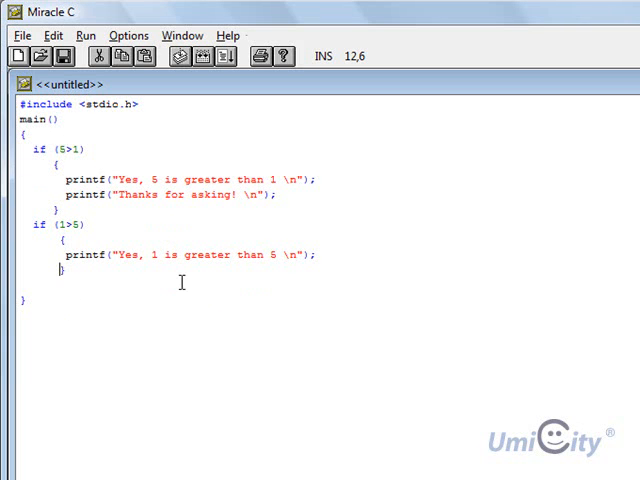
pyautogui.moveTo(177, 279)
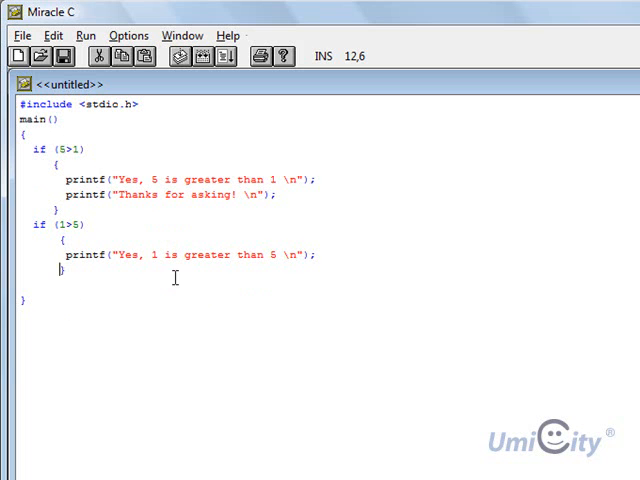
pyautogui.click(303, 256)
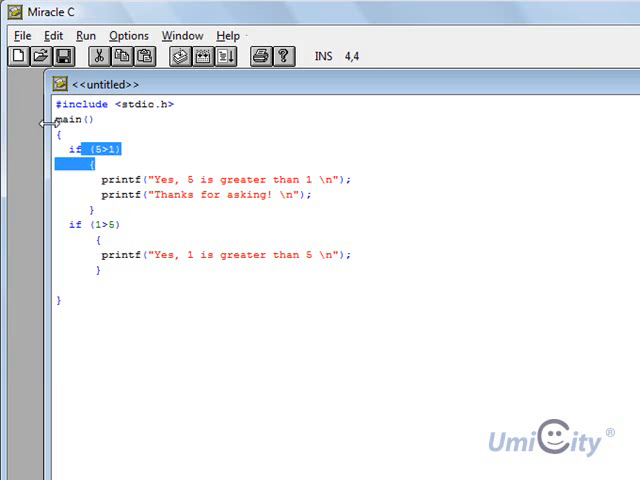
pyautogui.click(60, 119)
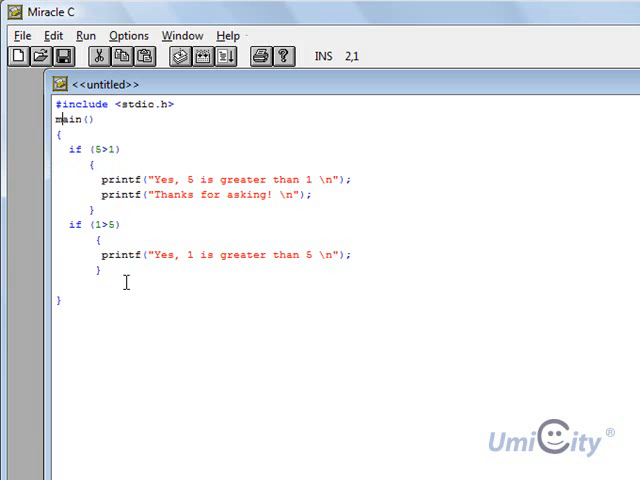
pyautogui.moveTo(322, 230)
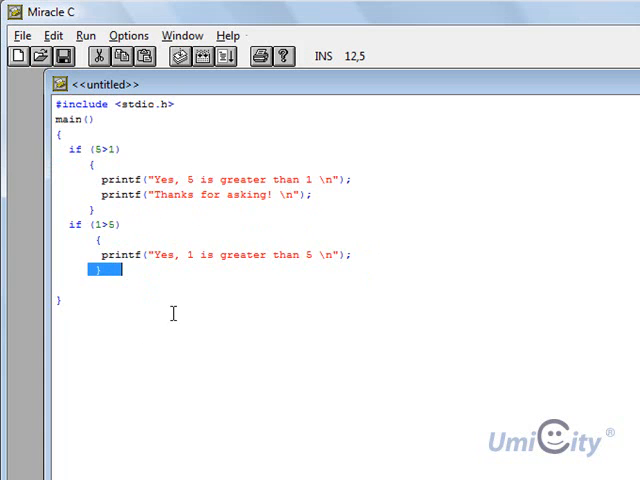
pyautogui.click(226, 254)
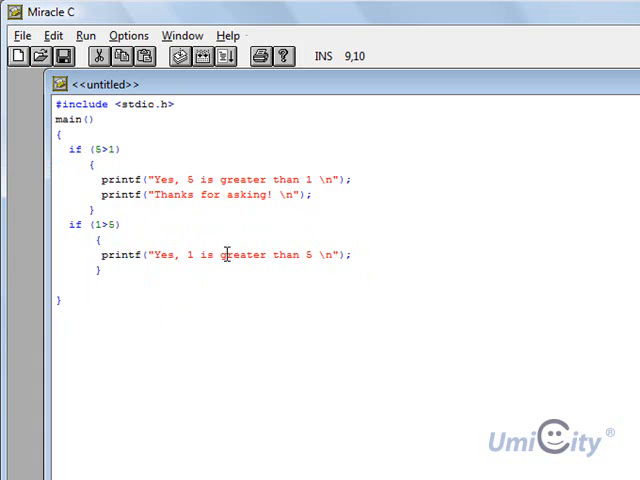
pyautogui.click(120, 225)
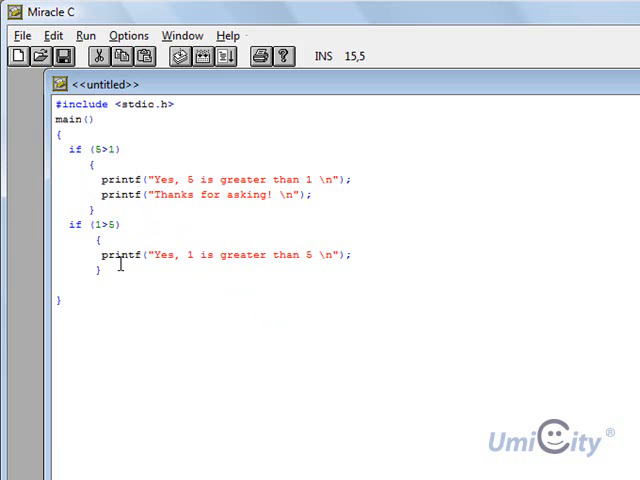
pyautogui.click(53, 35)
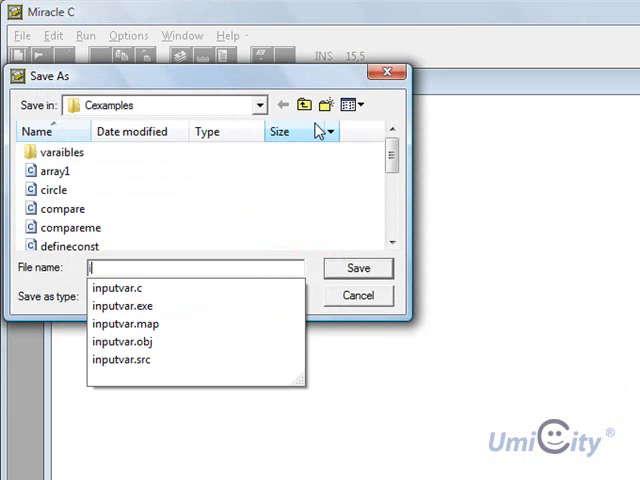
# Save the program as ifexample.c in the Cexamples folder
pyautogui.write('ifexample')
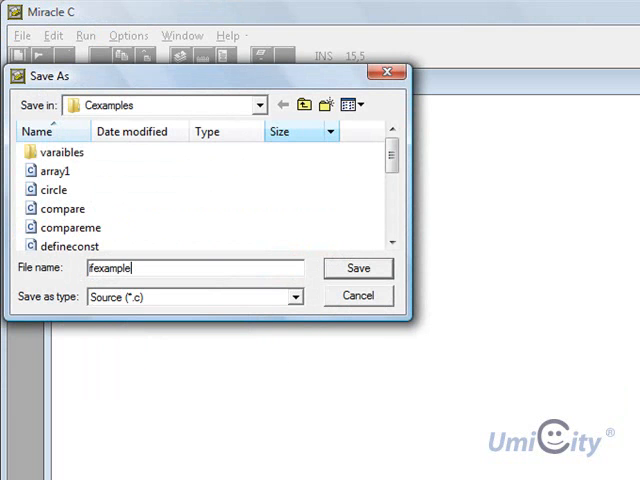
pyautogui.click(358, 268)
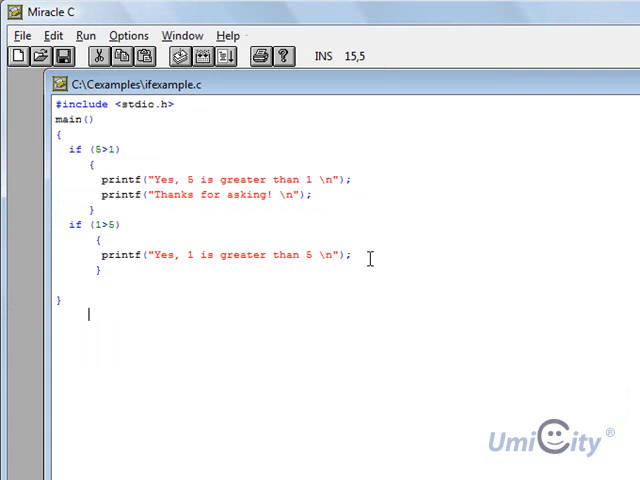
pyautogui.click(86, 35)
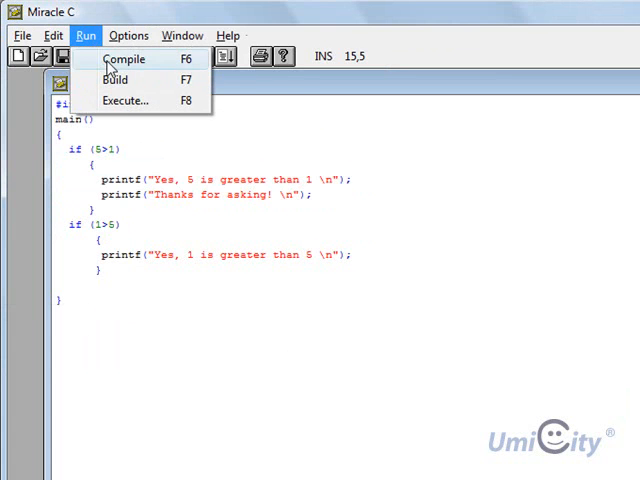
# Compile ifexample.c, dismissing the cannot-compile warning and the registration reminder
pyautogui.click(123, 58)
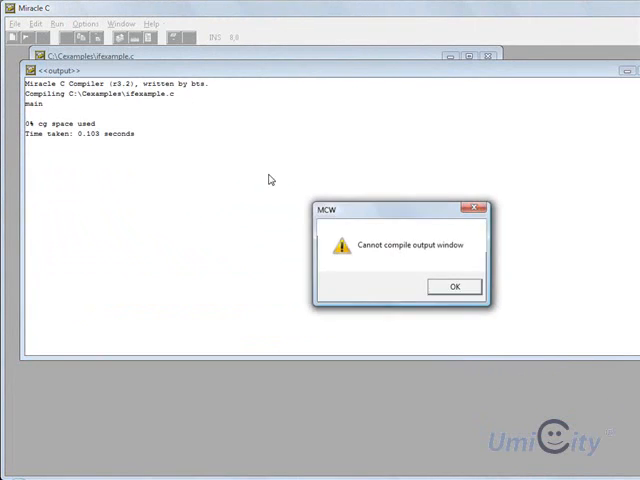
pyautogui.click(454, 286)
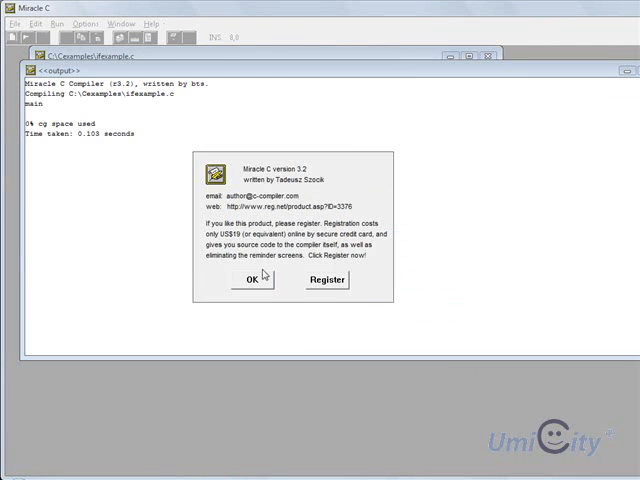
pyautogui.click(255, 279)
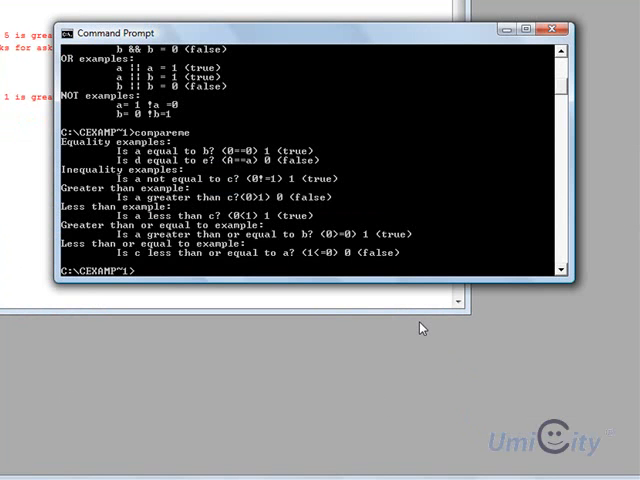
# Run ifexample from the Cexamples folder prompt in Command Prompt
pyautogui.write('if')
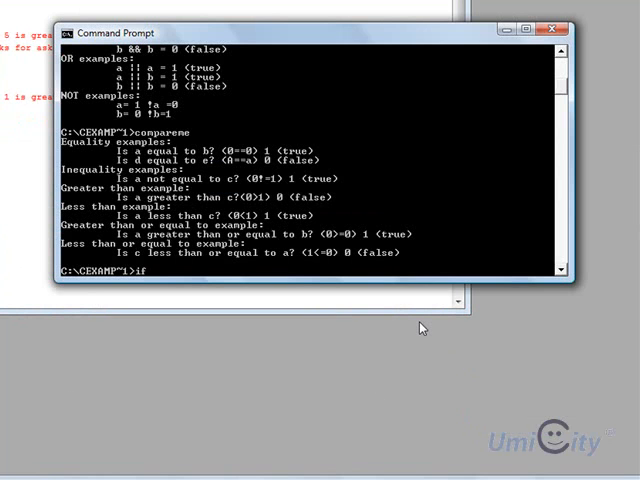
pyautogui.write('example')
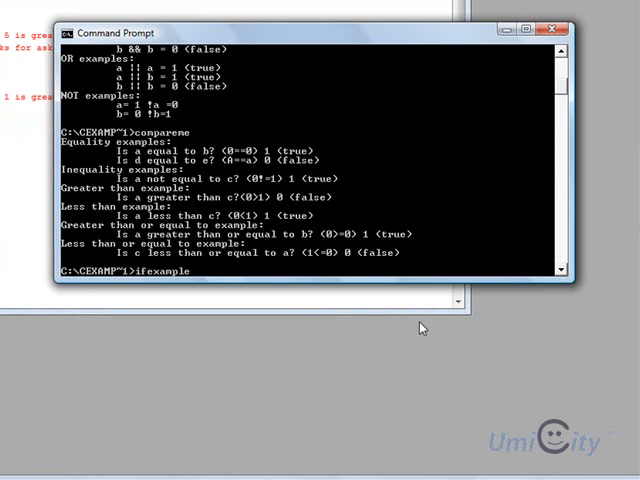
pyautogui.press('Return')
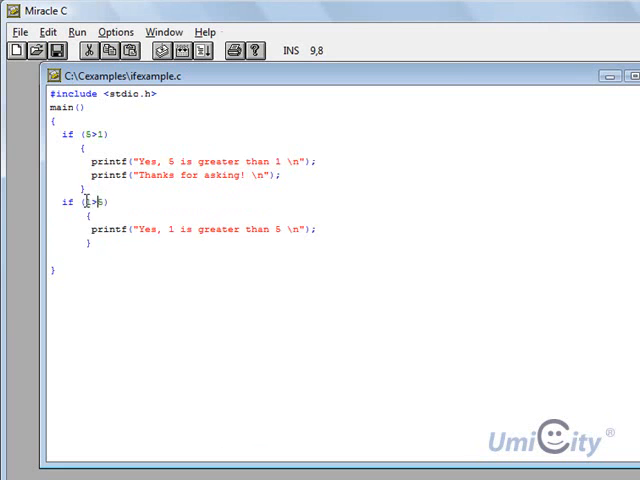
pyautogui.doubleClick(110, 229)
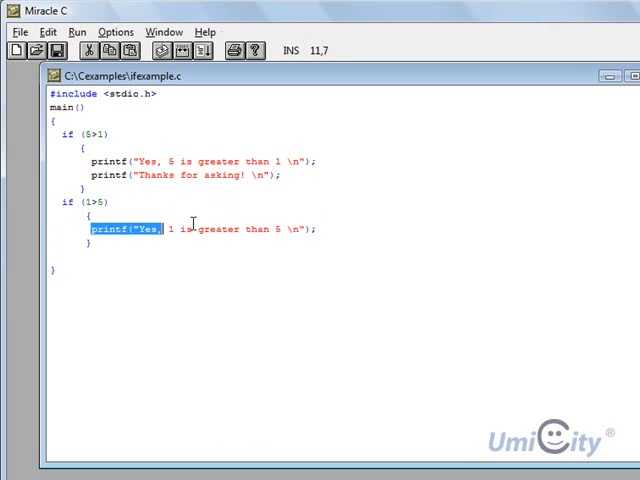
pyautogui.moveTo(160, 229); pyautogui.dragTo(315, 229)
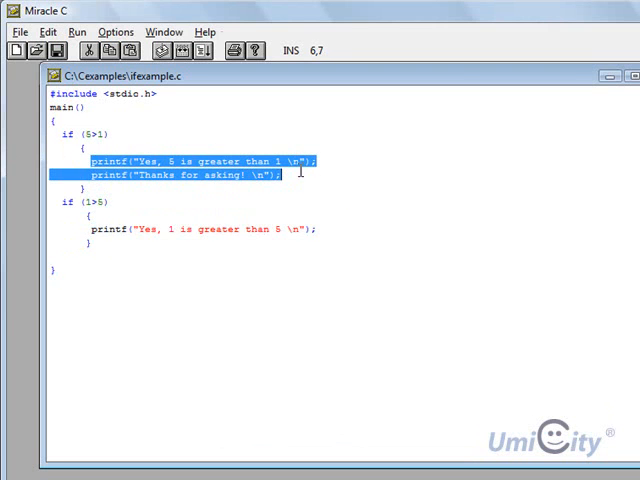
pyautogui.moveTo(81, 328)
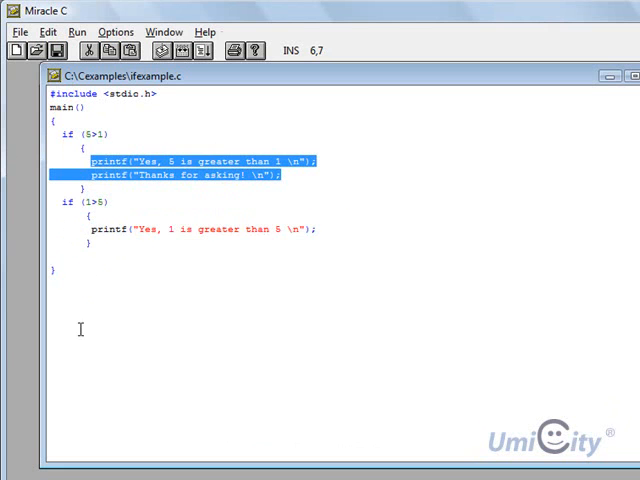